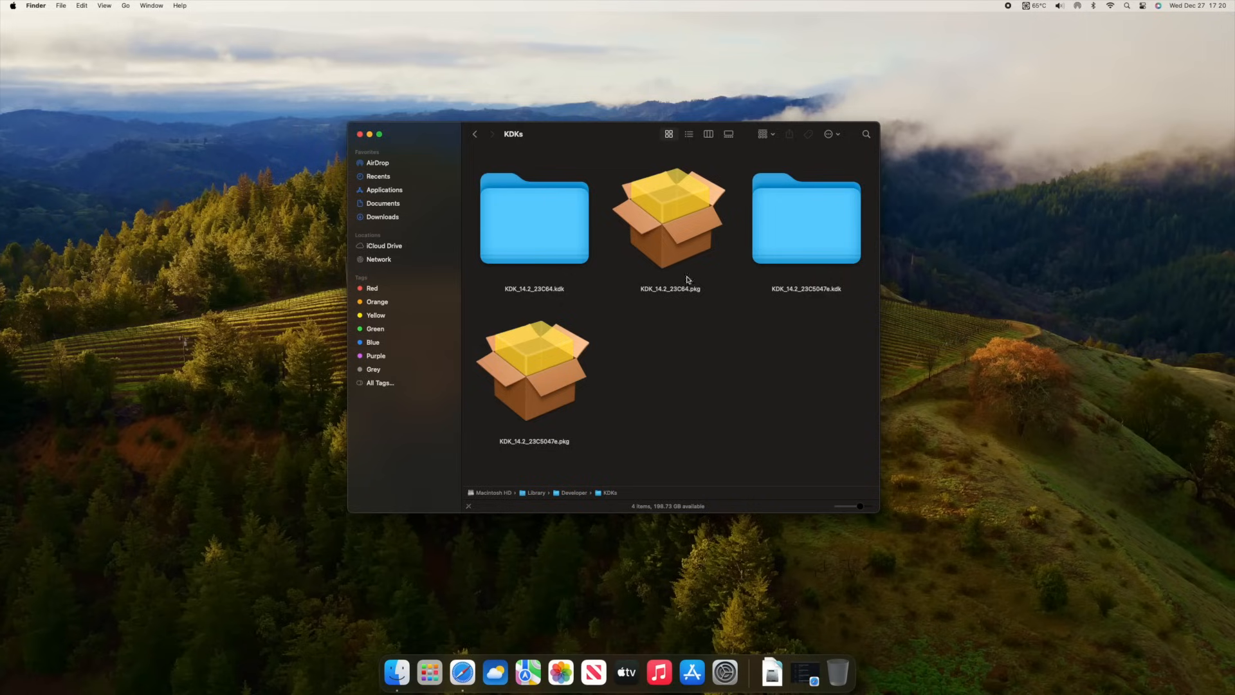
# Select each KDK 14.2 item in turn: the 23C64 .pkg and .kdk, then the 23C5047e .pkg and .kdk.
pyautogui.click(669, 219)
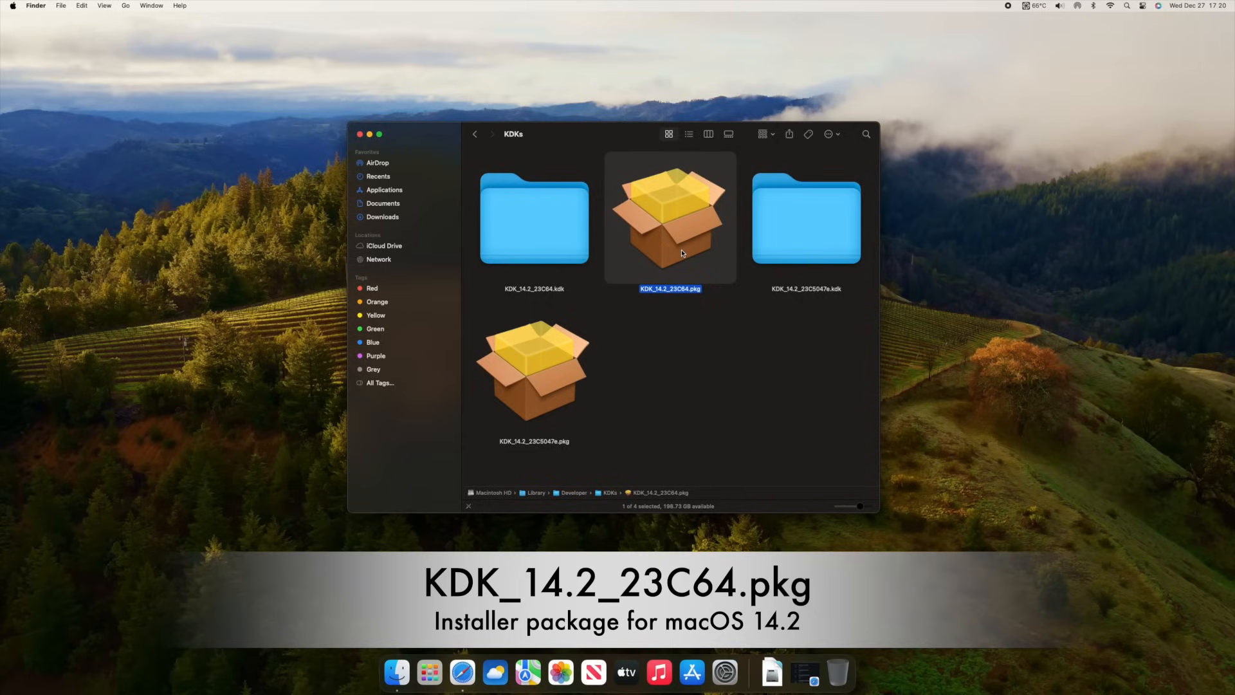
pyautogui.click(534, 219)
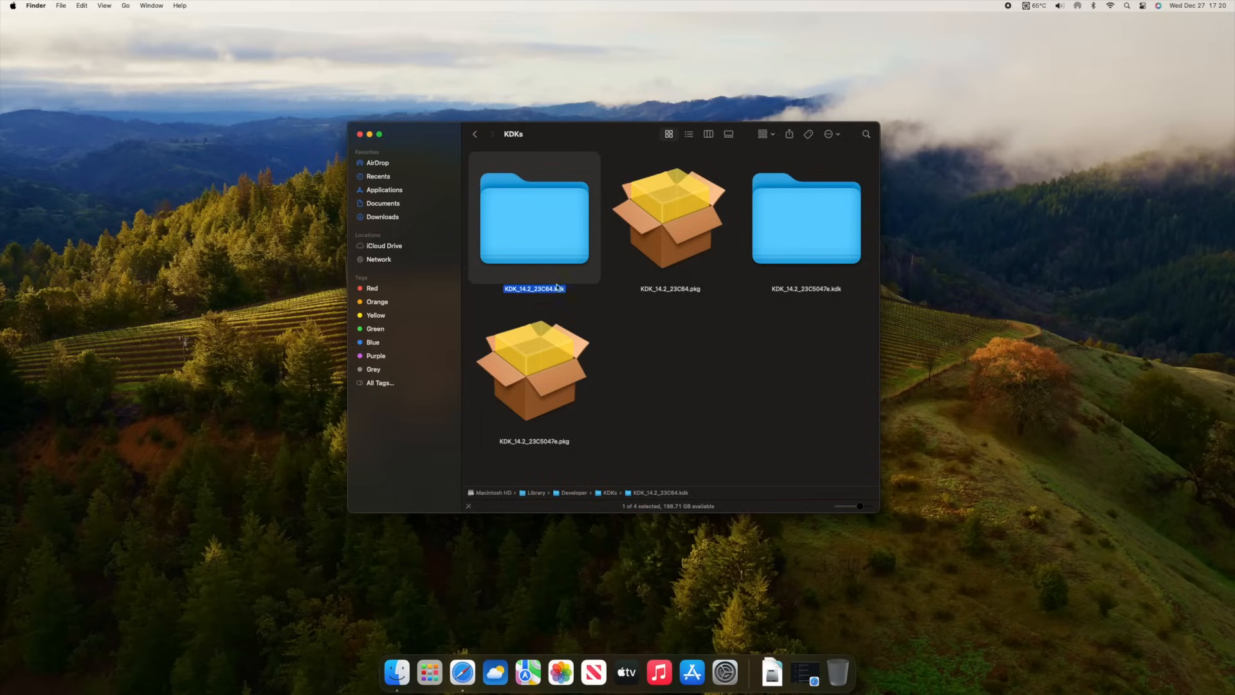
pyautogui.click(533, 371)
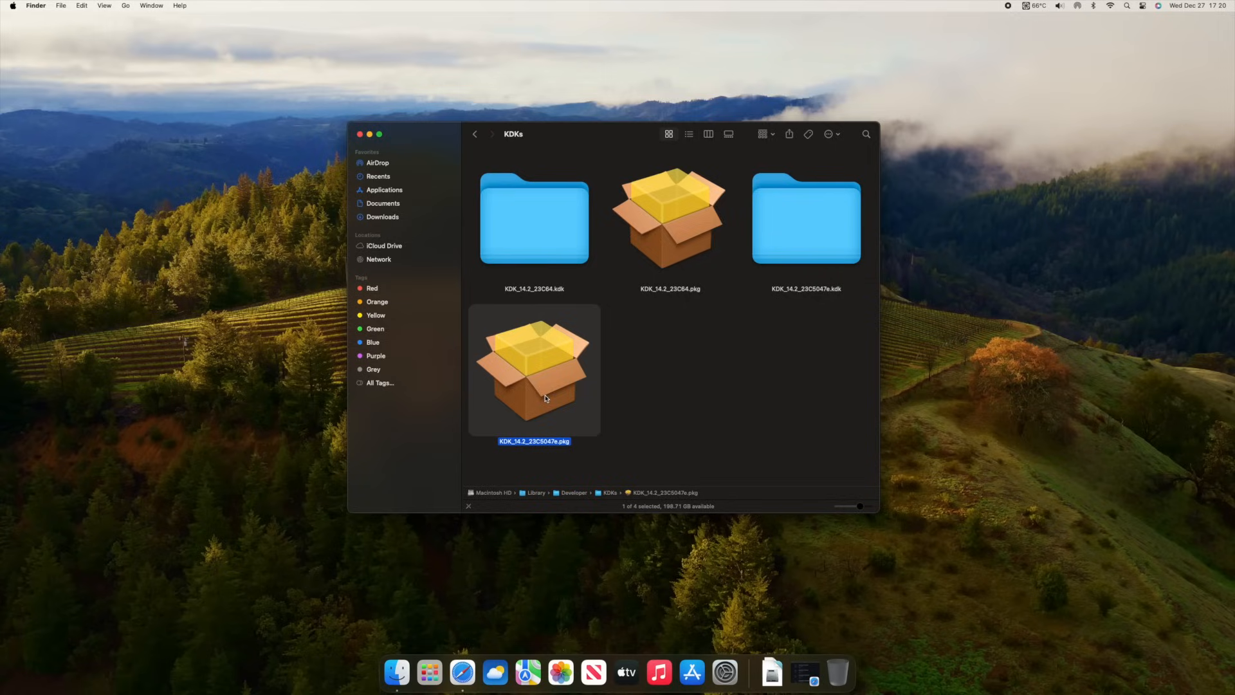
pyautogui.click(805, 218)
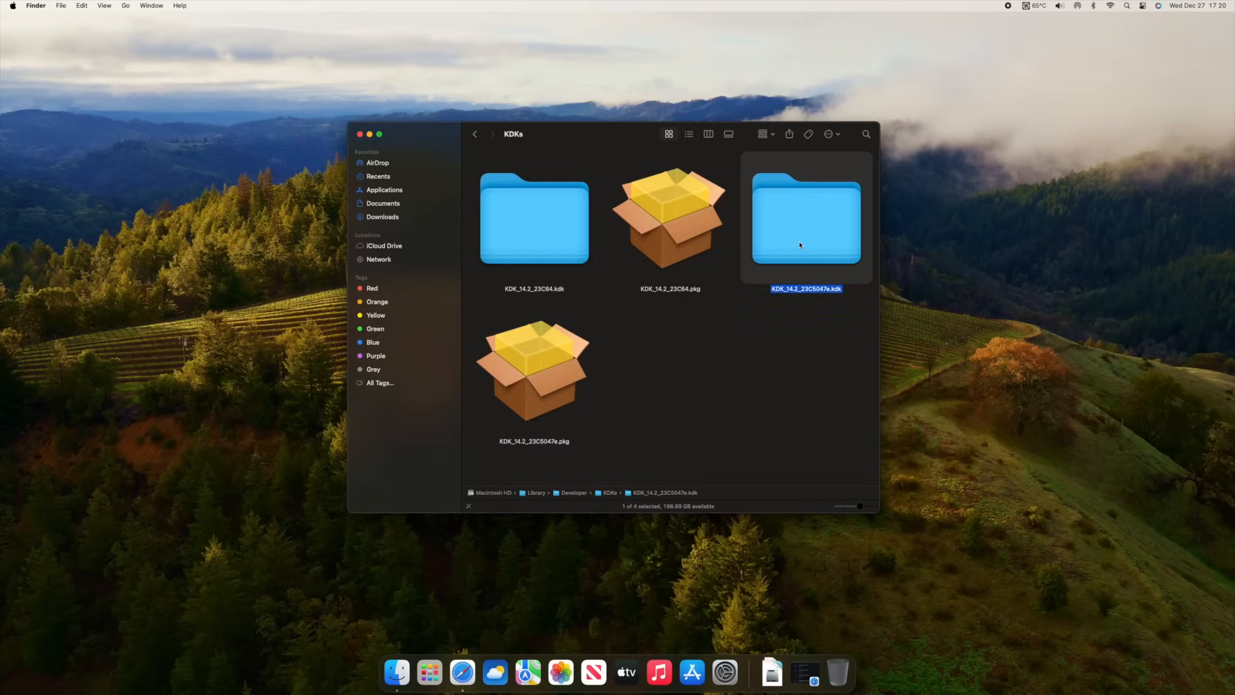
pyautogui.moveTo(762, 560)
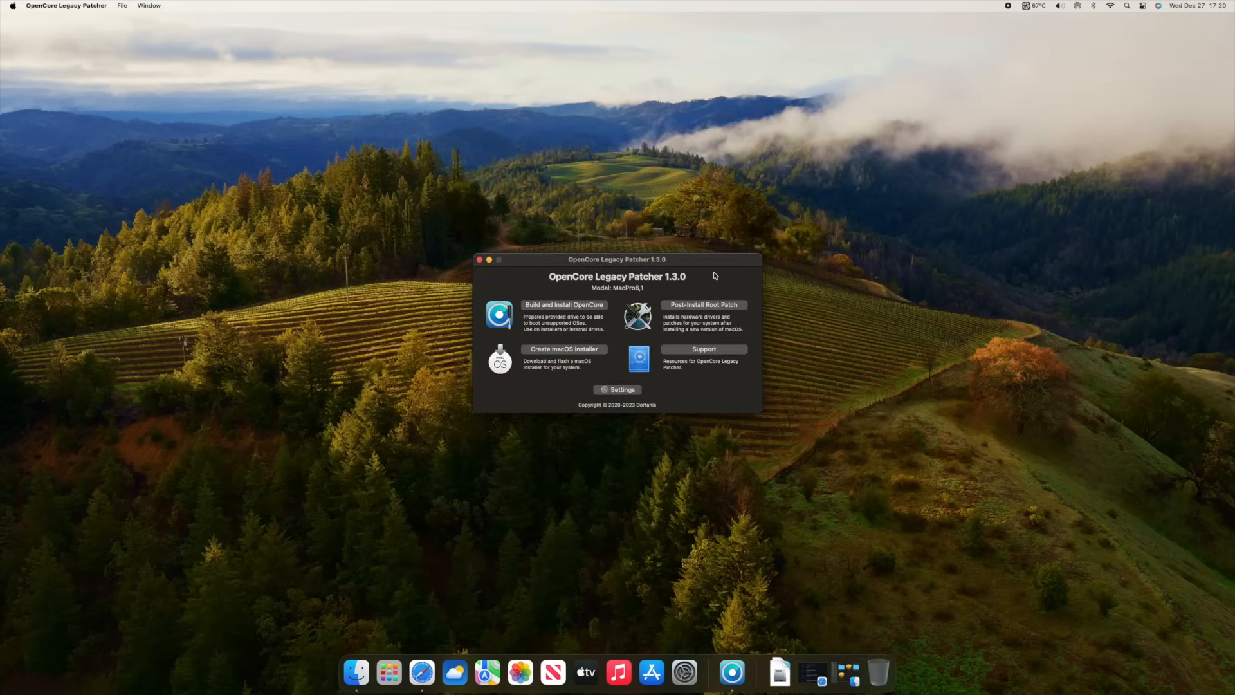
pyautogui.moveTo(742, 309)
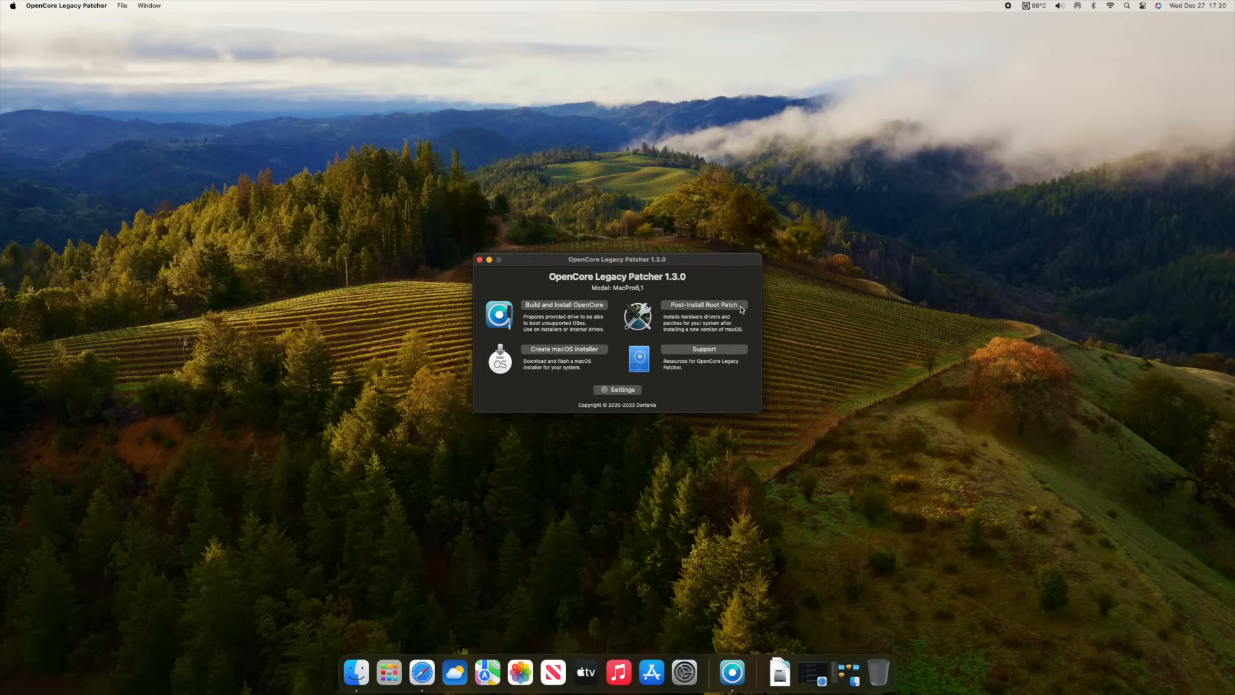
# Start Post-Install Root Patching and agree to relaunch the patcher as admin.
pyautogui.click(702, 305)
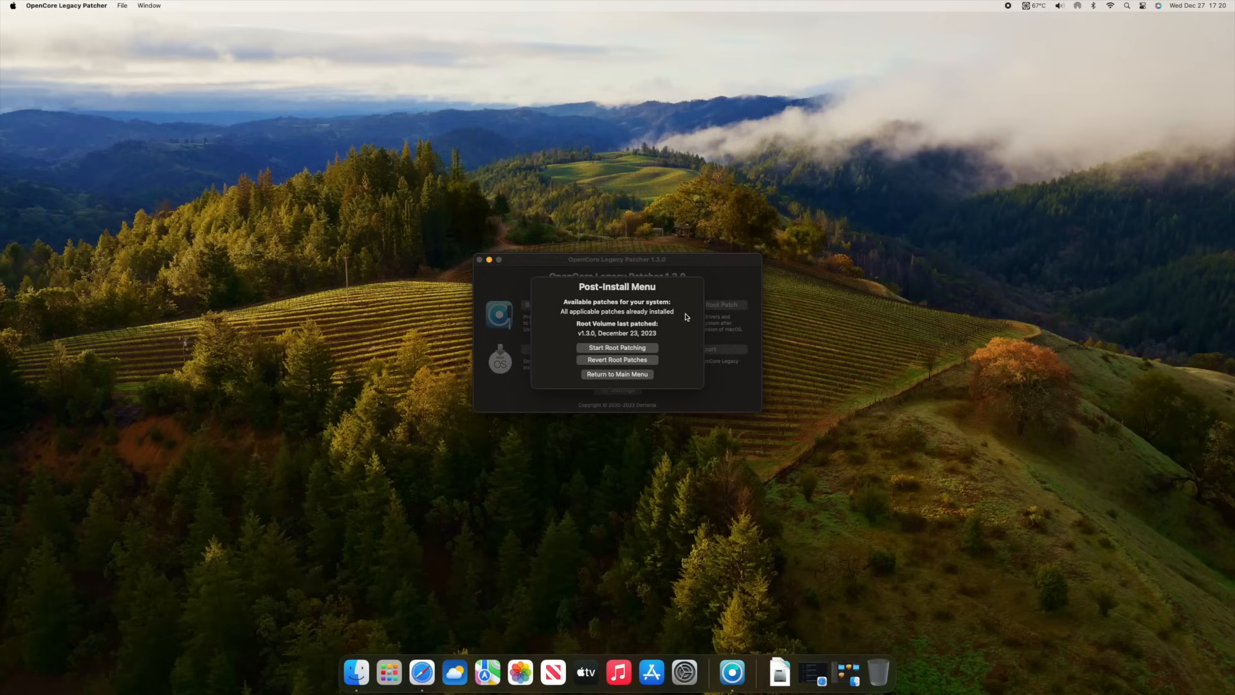
pyautogui.click(616, 347)
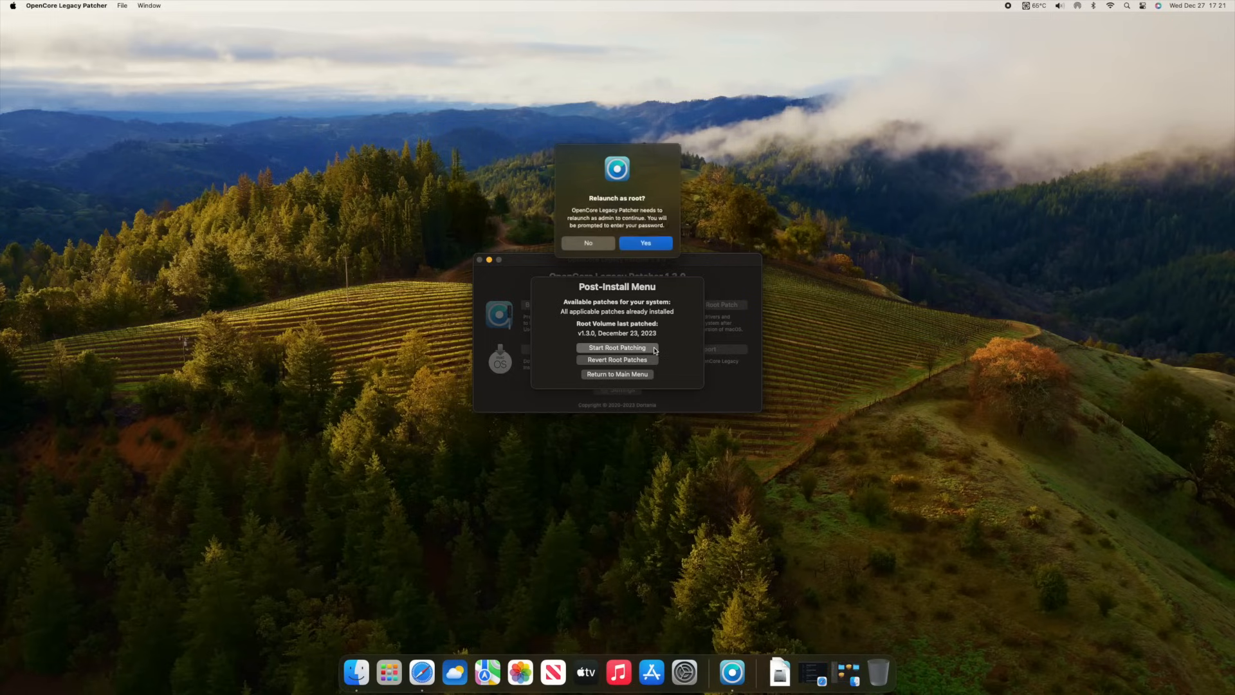
pyautogui.click(644, 243)
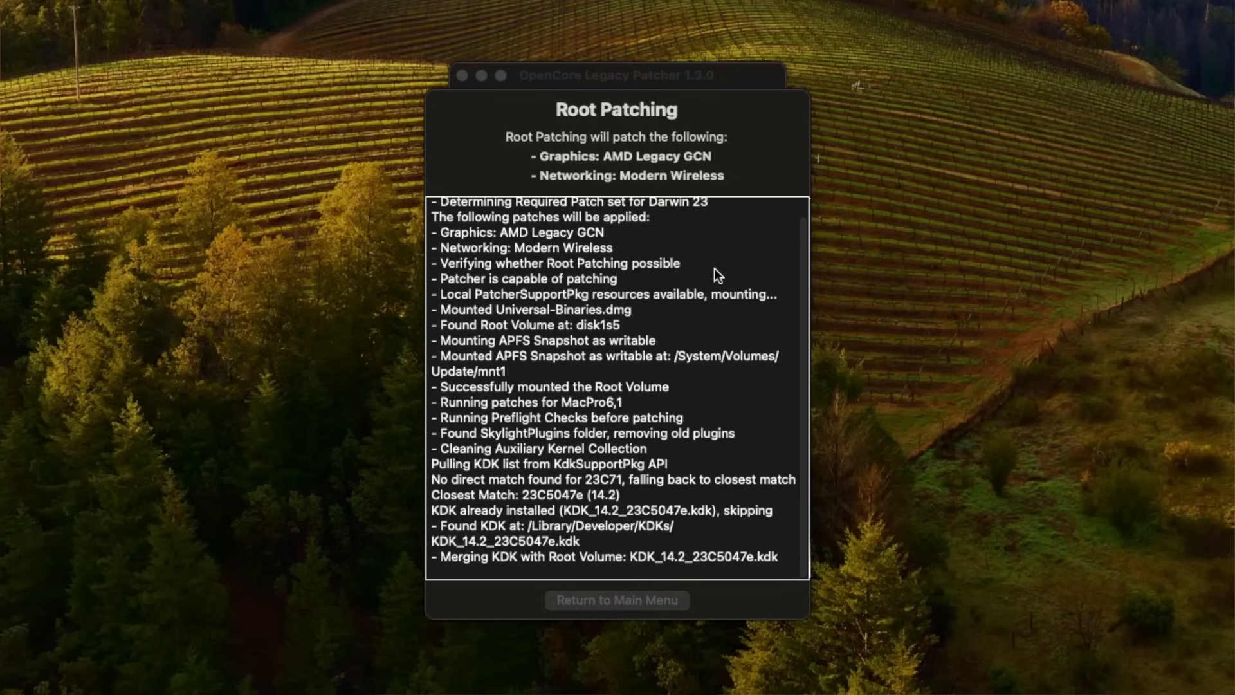
pyautogui.moveTo(601, 522)
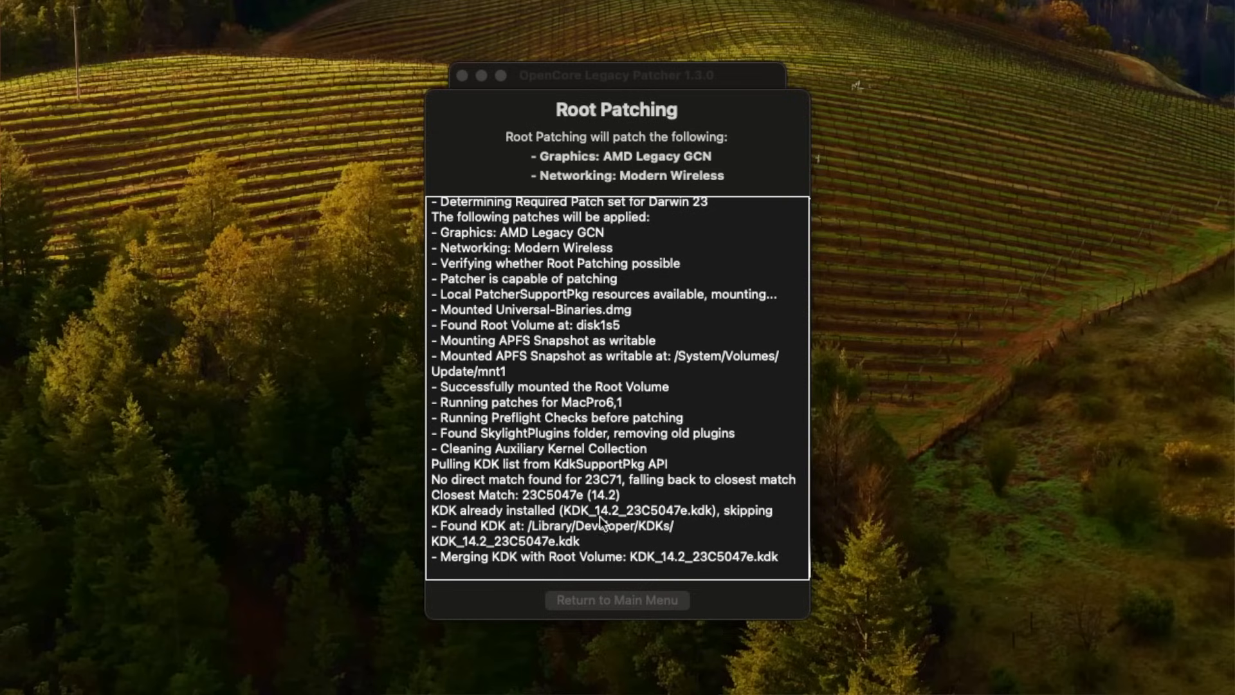
pyautogui.moveTo(622, 516)
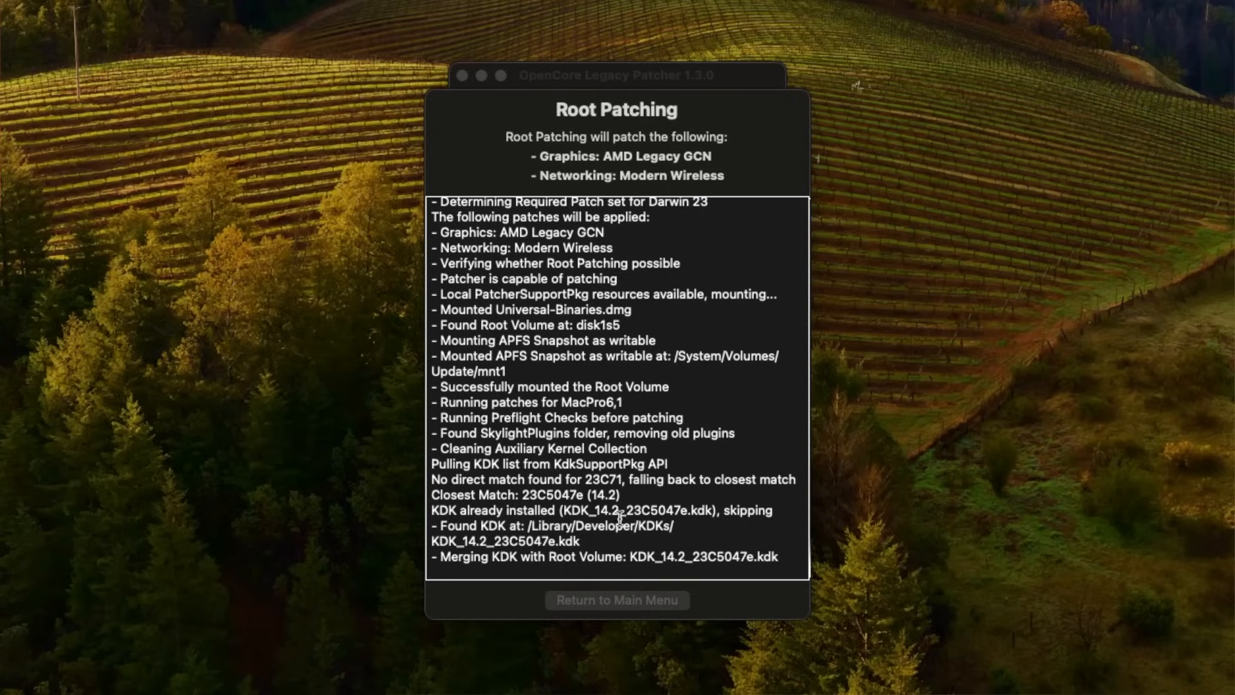
pyautogui.moveTo(691, 526)
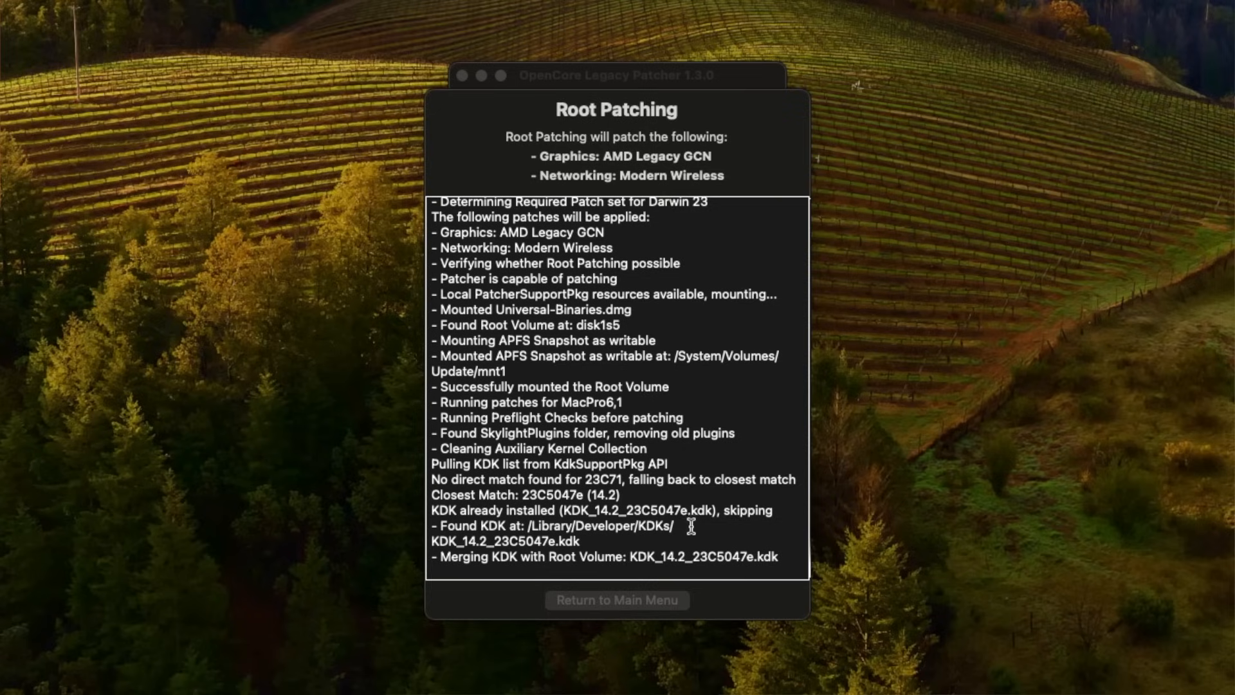
pyautogui.moveTo(606, 536)
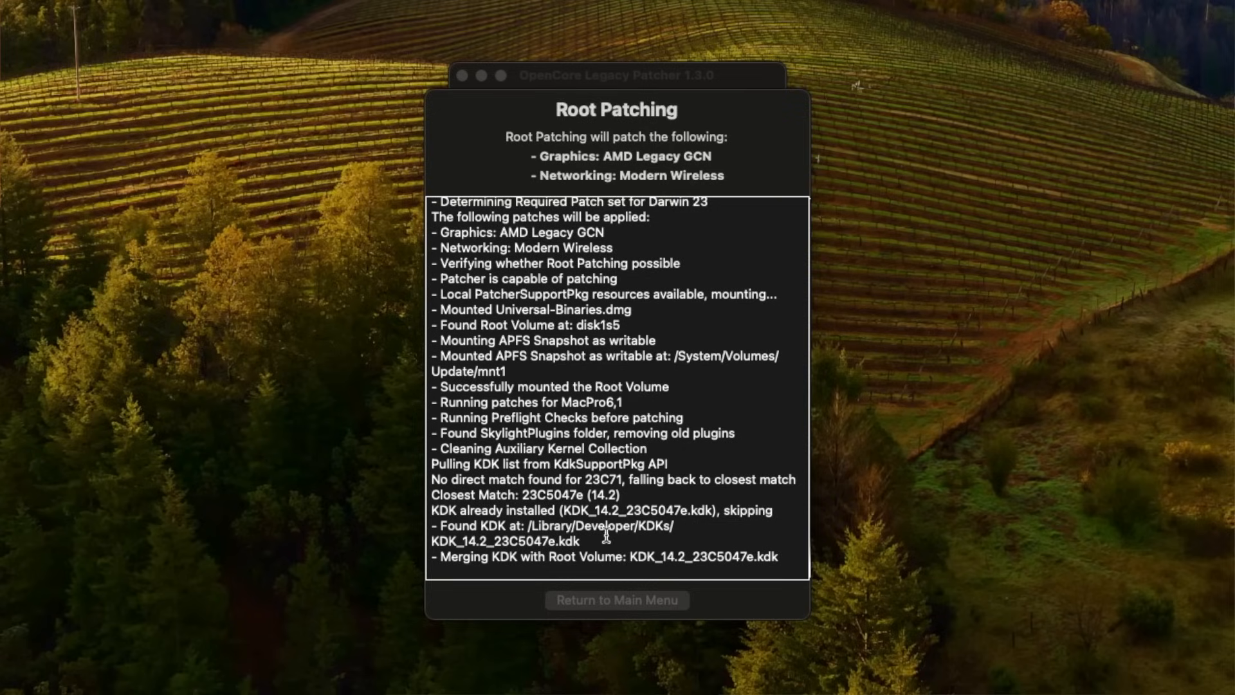
# Scroll back through the root patching log while patches install.
pyautogui.scroll(3)
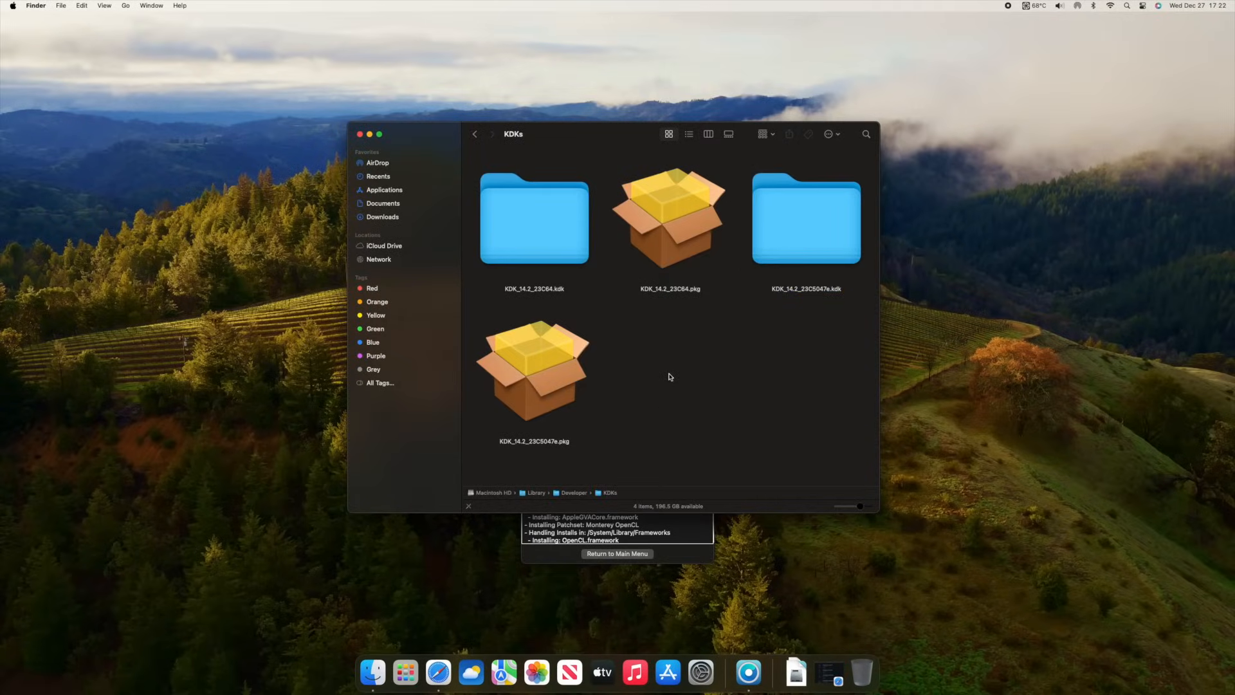
# Select all four KDK items, move them to Trash and authorize the deletion.
pyautogui.press('cmd+a')
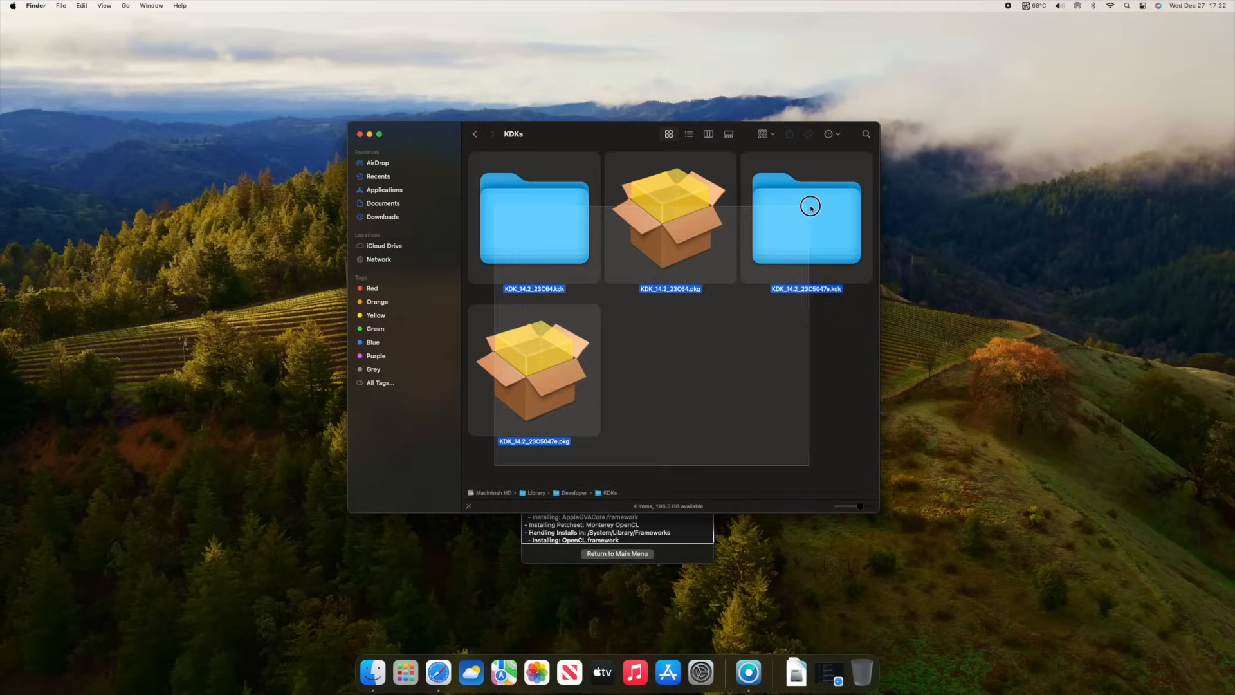
pyautogui.press('cmd+a')
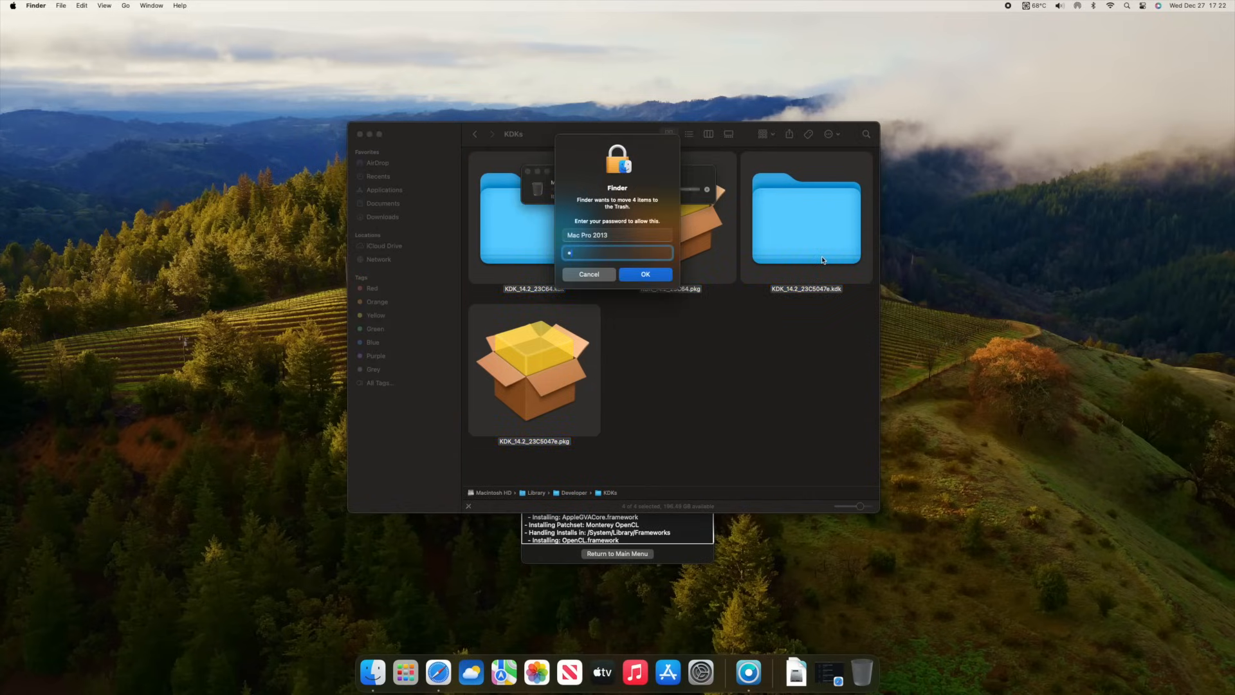
pyautogui.click(645, 274)
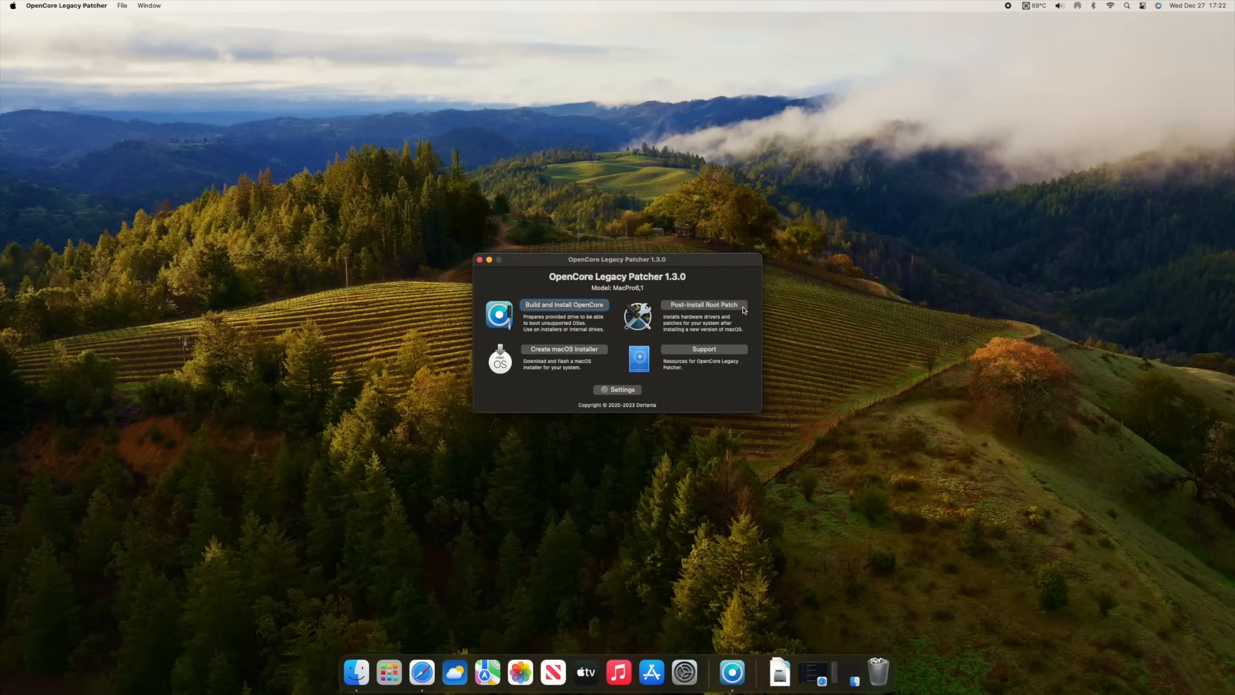
# Start Post-Install Root Patching again, triggering a fresh Kernel Debug Kit download.
pyautogui.click(703, 305)
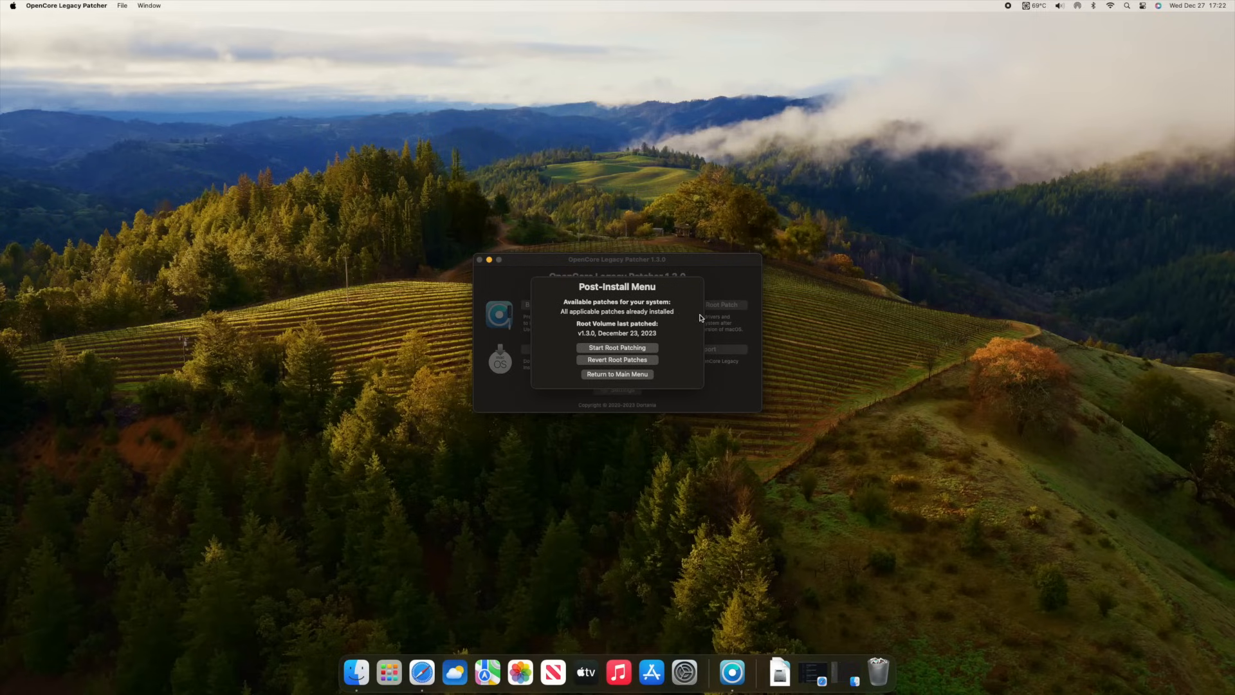
pyautogui.click(617, 347)
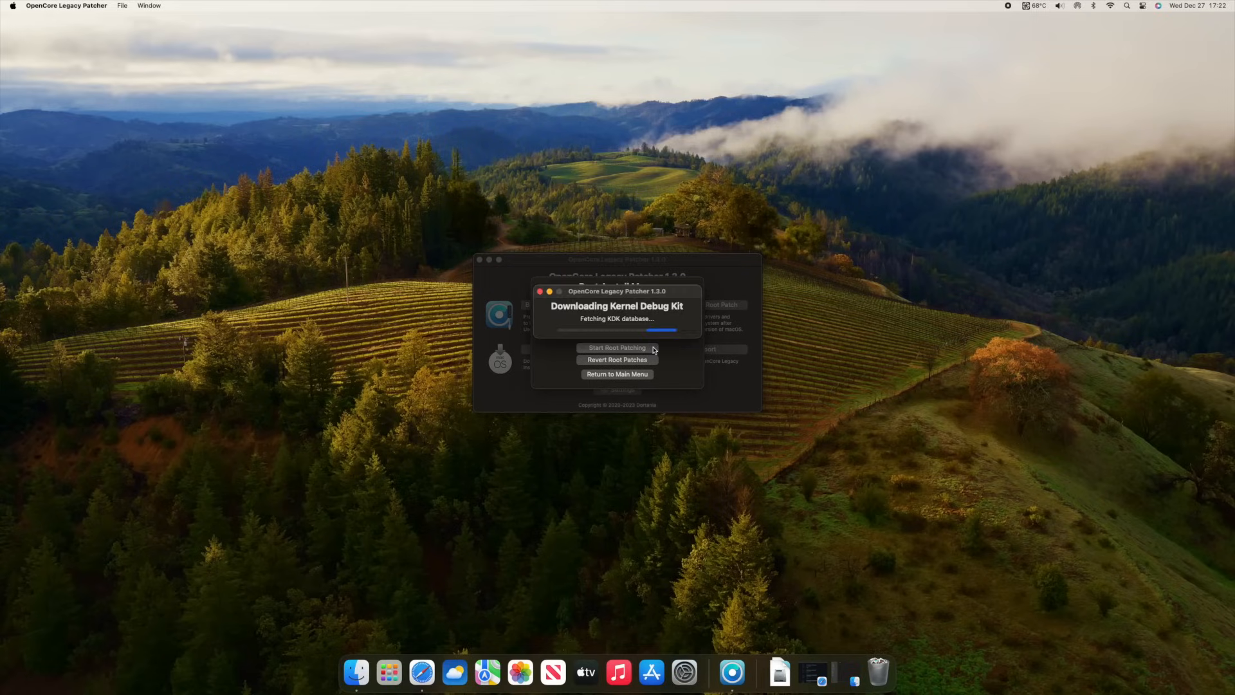
pyautogui.moveTo(687, 322)
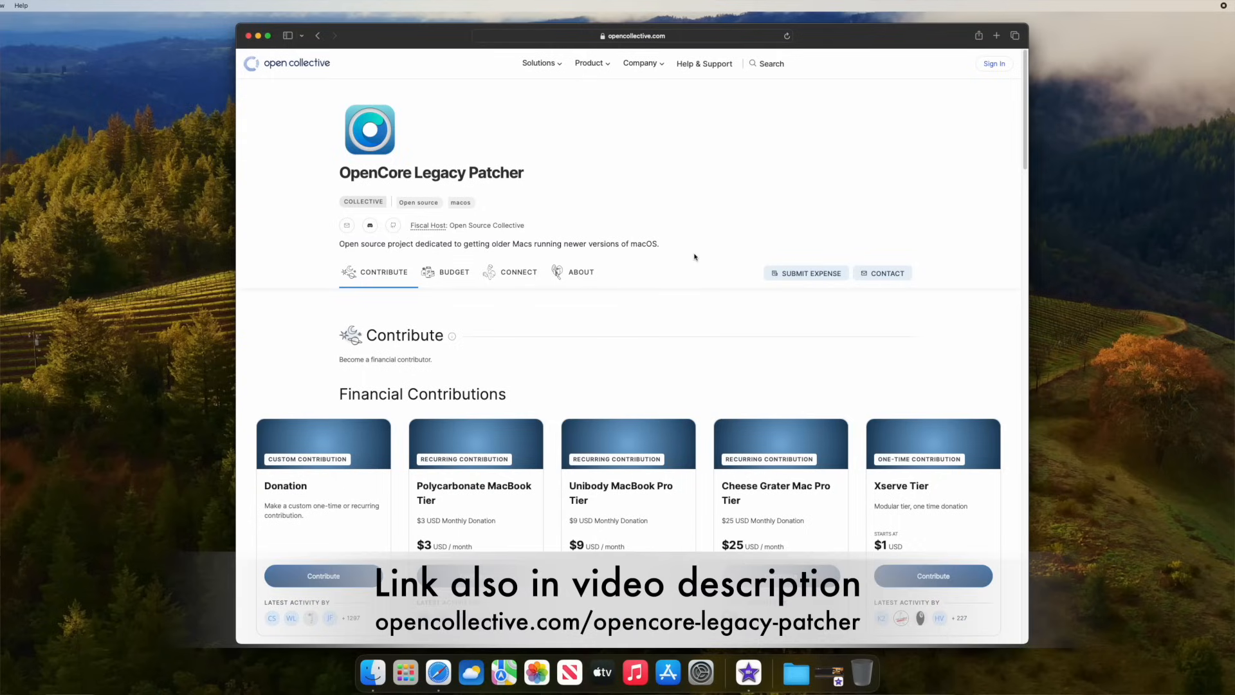
pyautogui.scroll(-3)
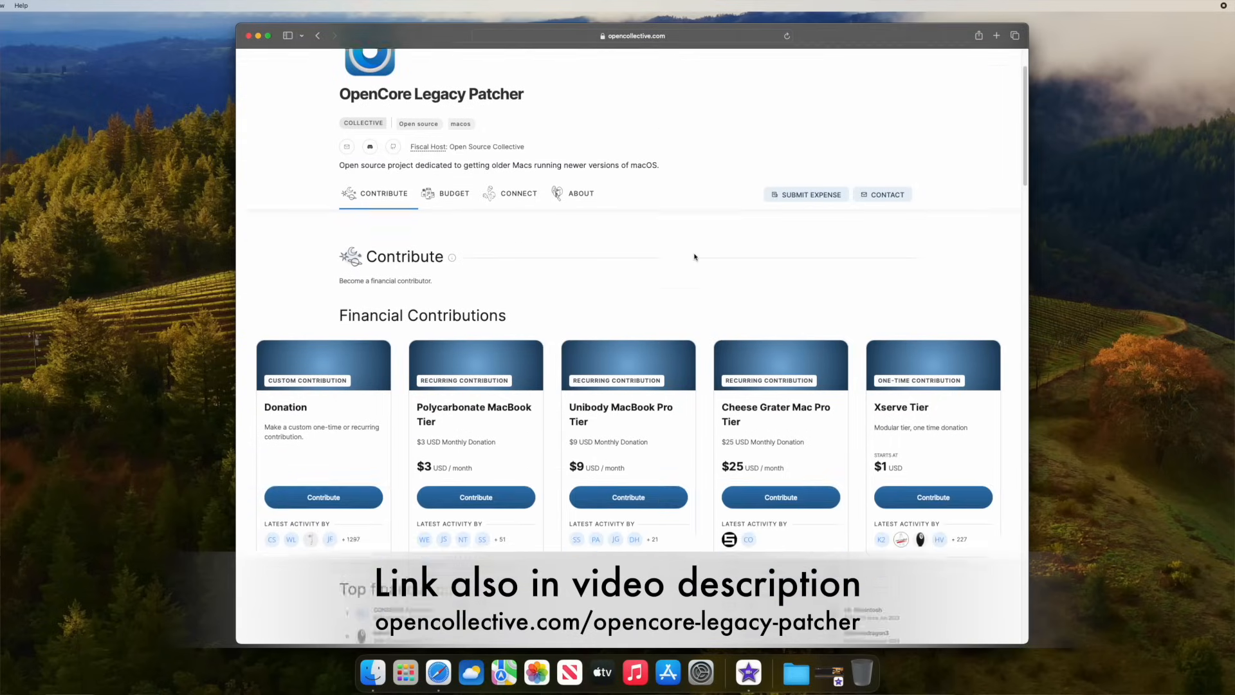
pyautogui.scroll(-3)
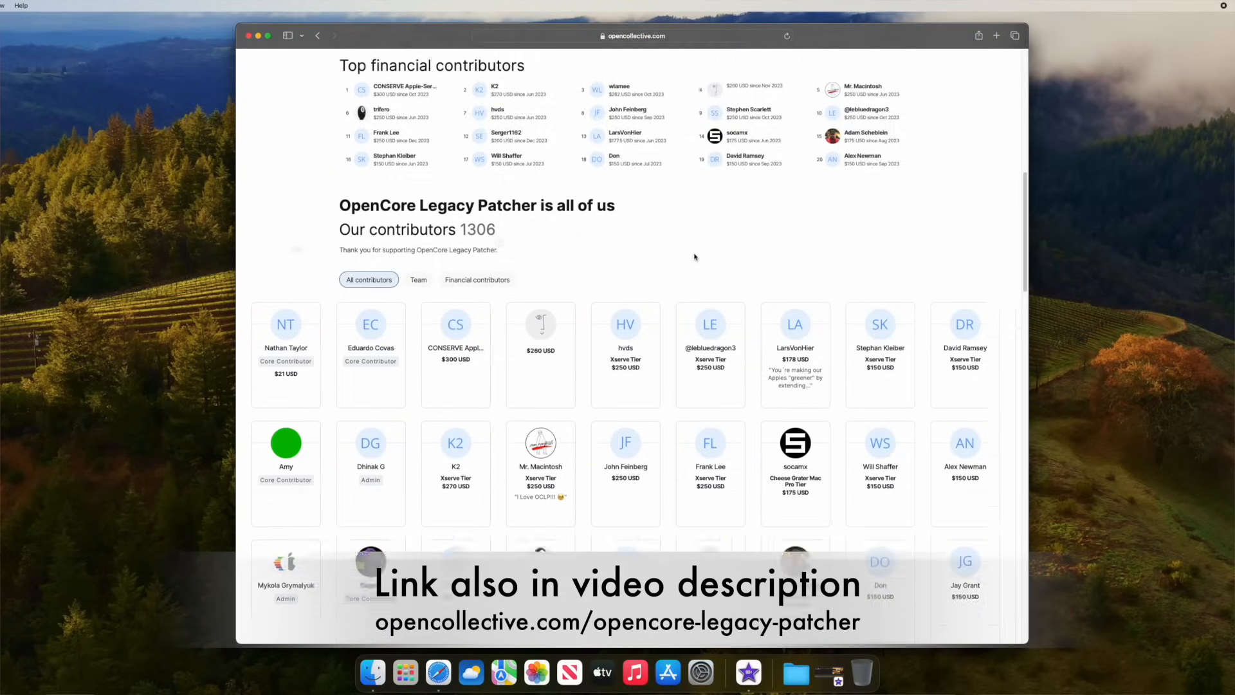
pyautogui.scroll(-3)
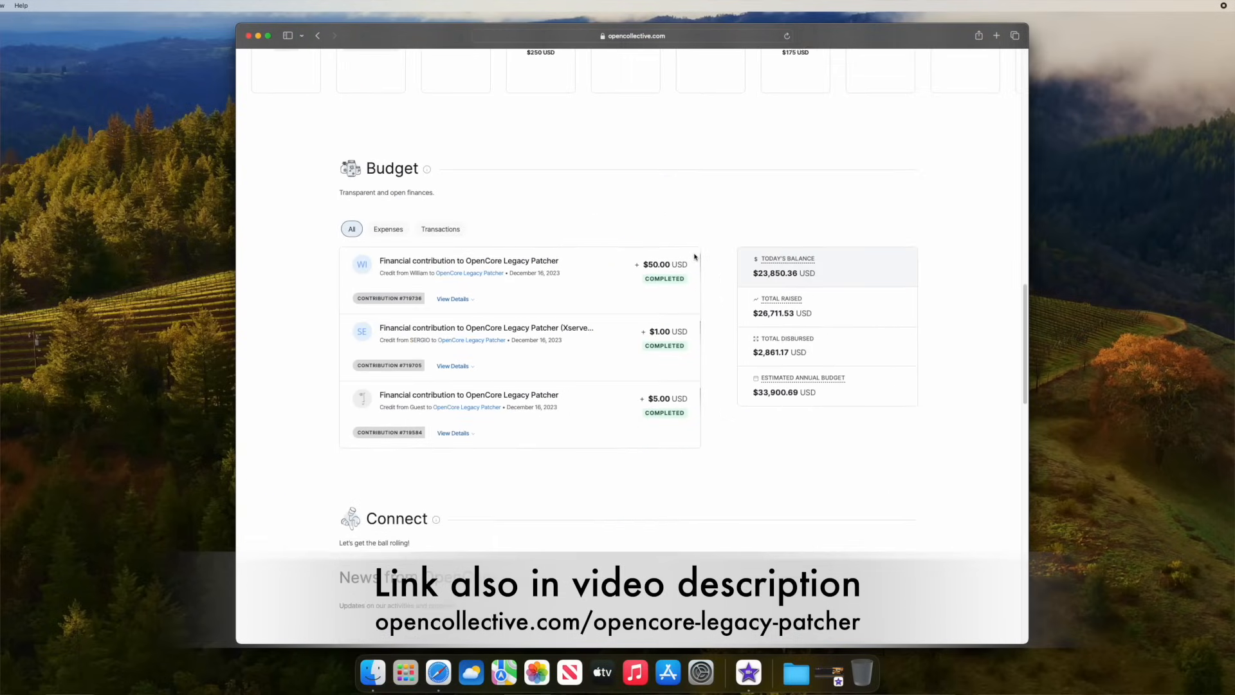